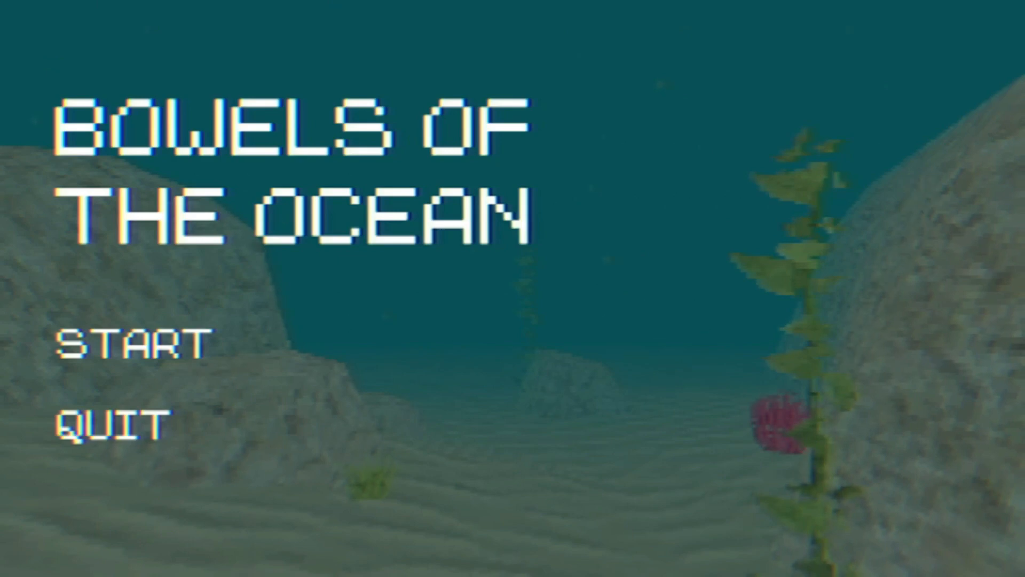
Step: Start a new dive from the title screen via START
{"action": "left_click", "coordinate": [132, 344]}
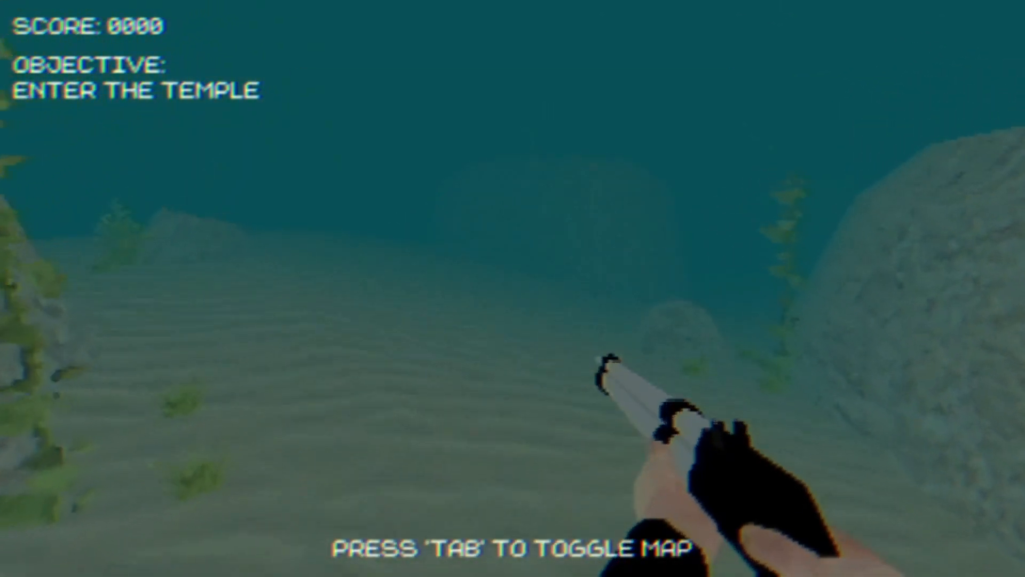
Step: Bring up the seabed map to locate the central temple, then hide it again
{"action": "key", "text": "Tab"}
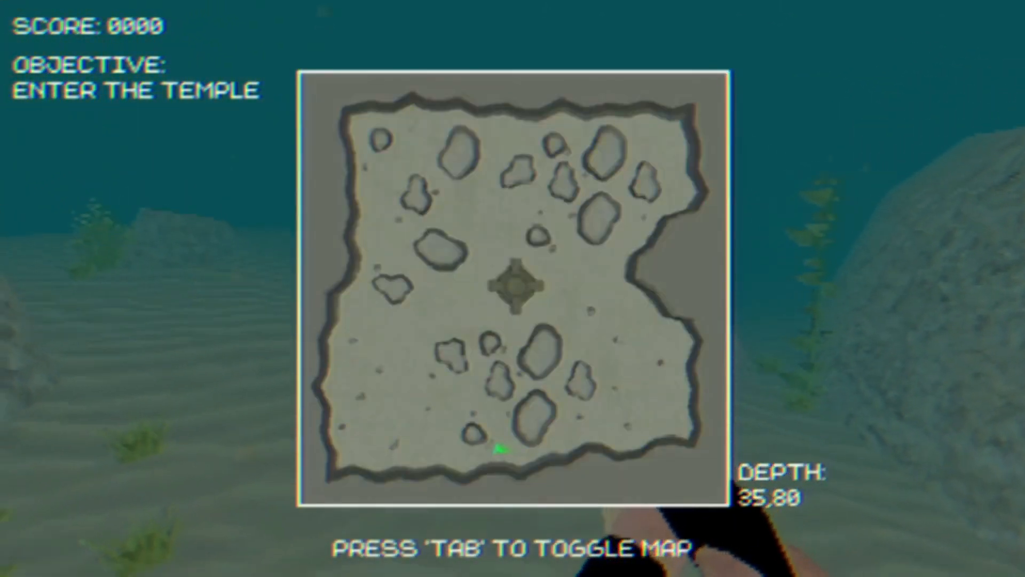
{"action": "key", "text": "Tab"}
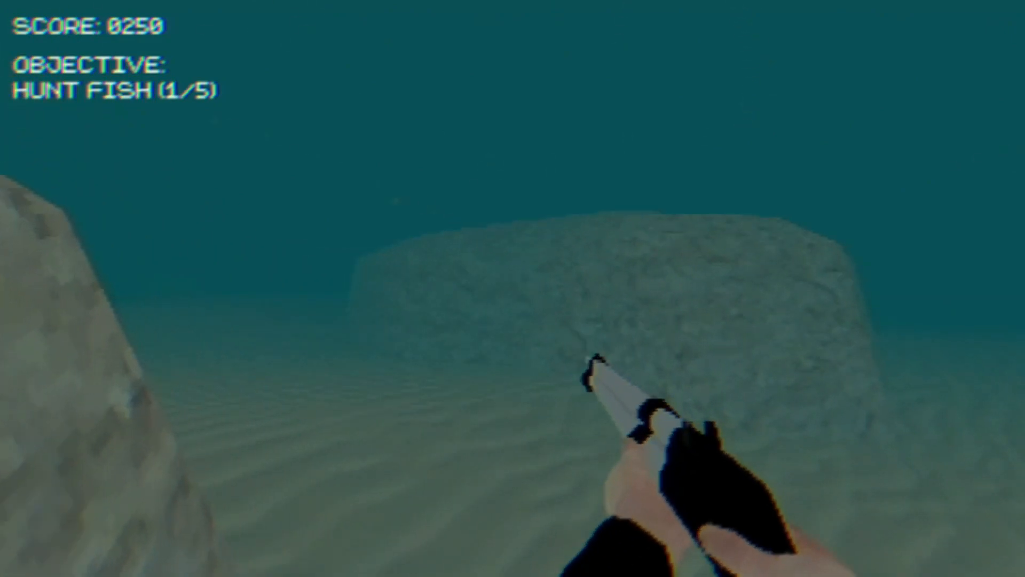
{"action": "mouse_move", "coordinate": [513, 288]}
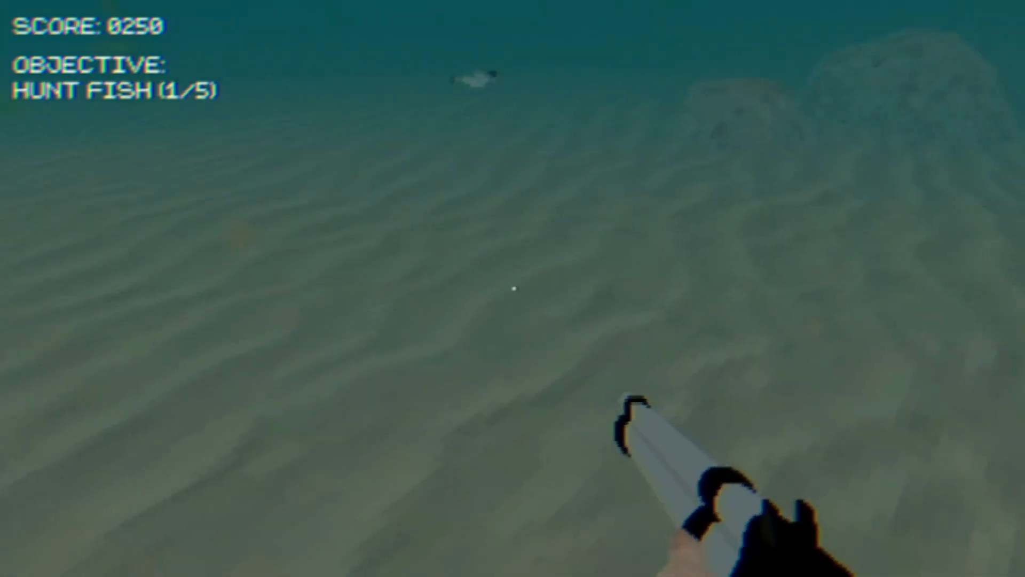
Step: Fire the speargun at two fish swimming ahead to raise the Hunt Fish count
{"action": "left_click", "coordinate": [513, 290]}
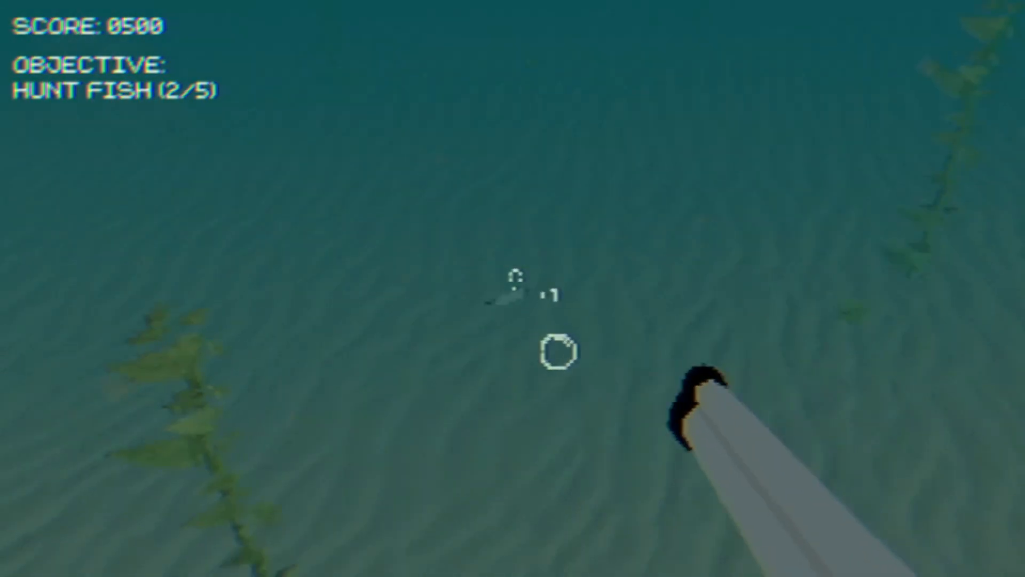
{"action": "left_click", "coordinate": [557, 357]}
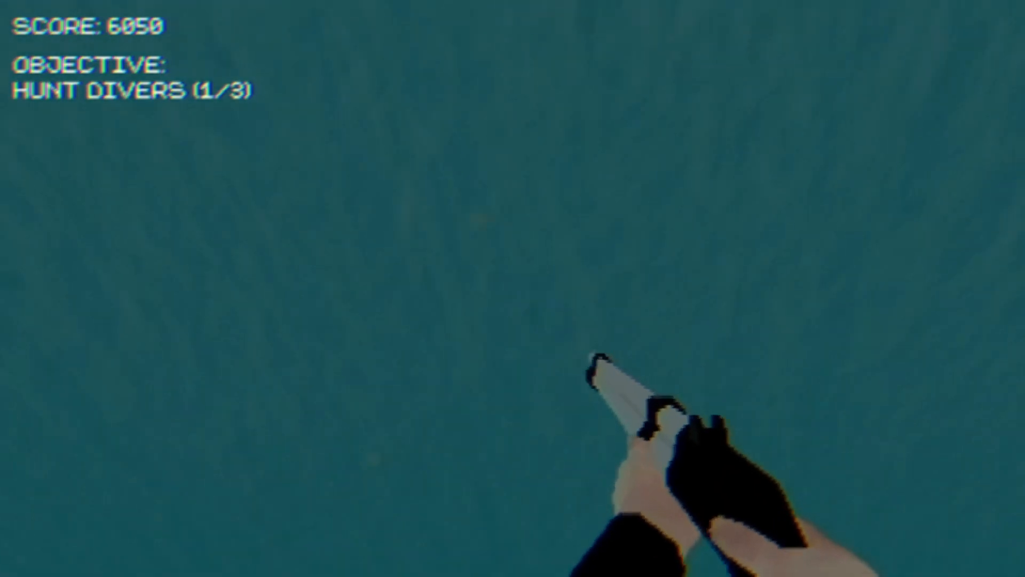
{"action": "mouse_move", "coordinate": [513, 289]}
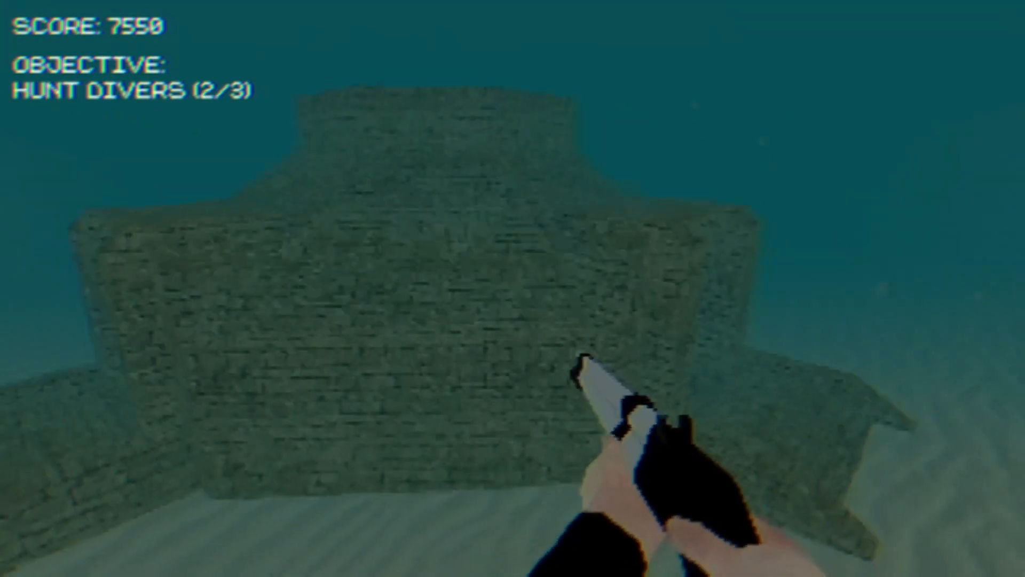
{"action": "mouse_move", "coordinate": [587, 368]}
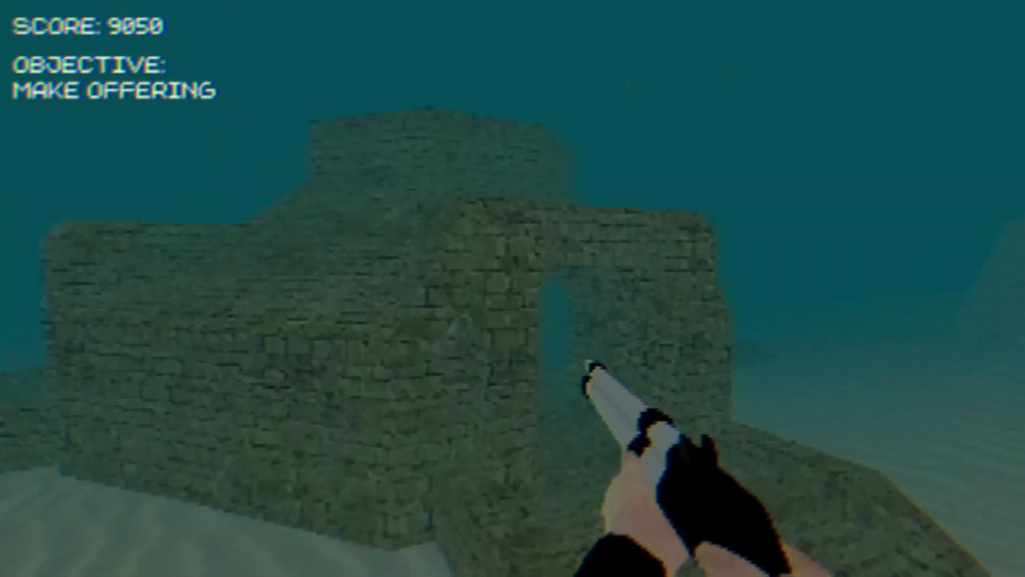
Step: Swim forward through the arched entrance into the temple's stone corridor
{"action": "key", "text": "w"}
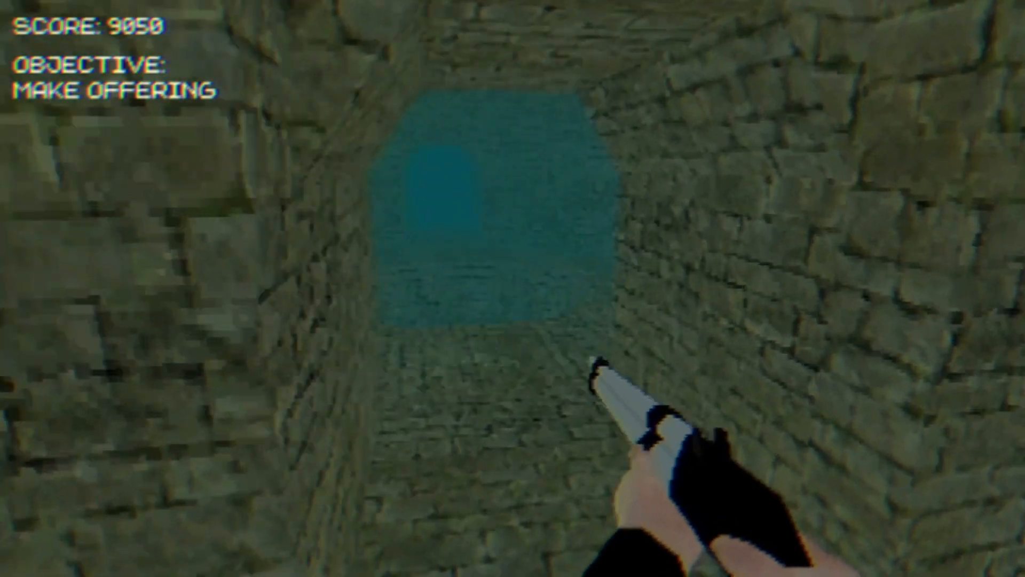